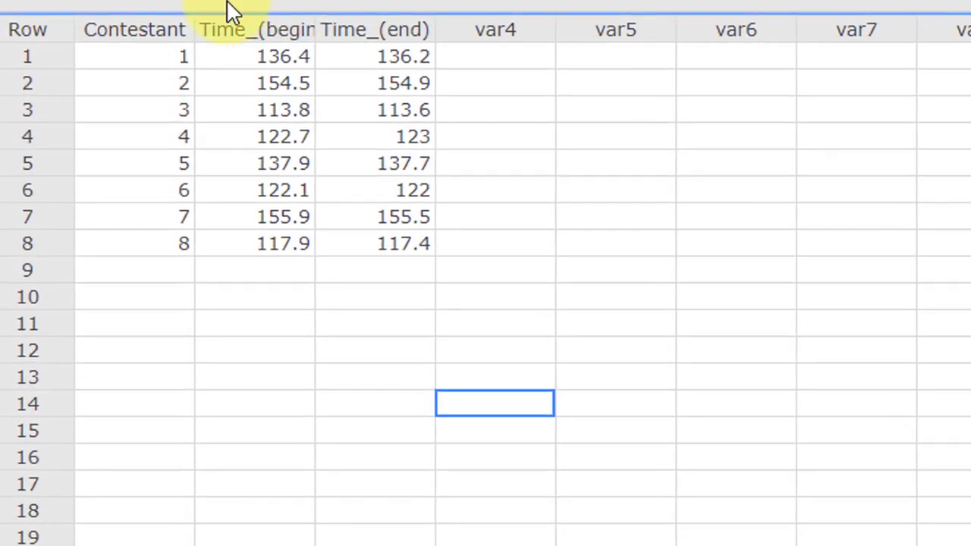
mouse_move(247, 42)
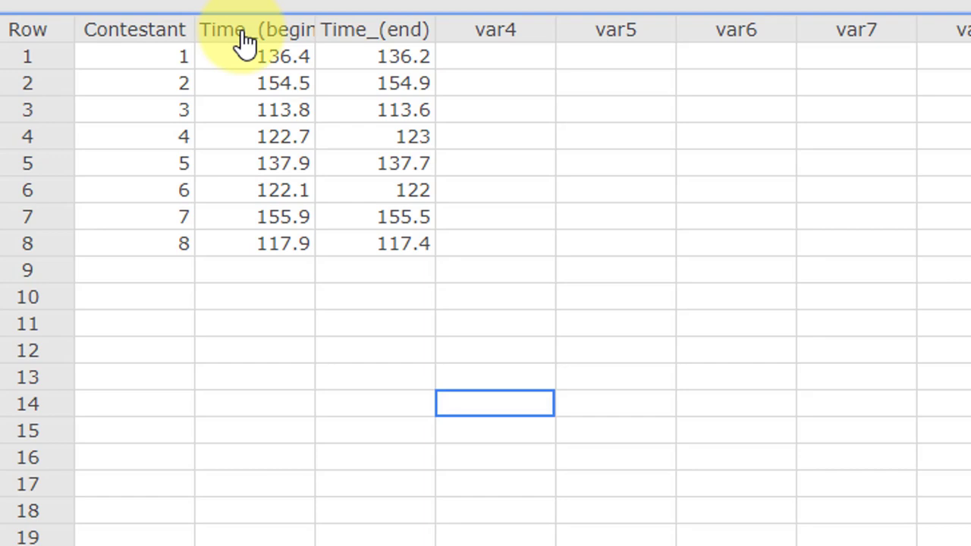
mouse_move(391, 34)
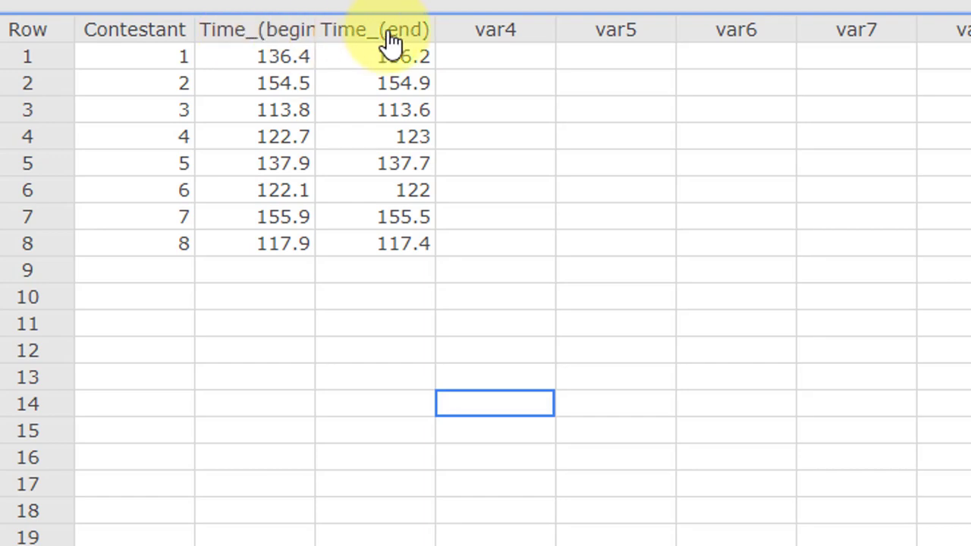
mouse_move(561, 247)
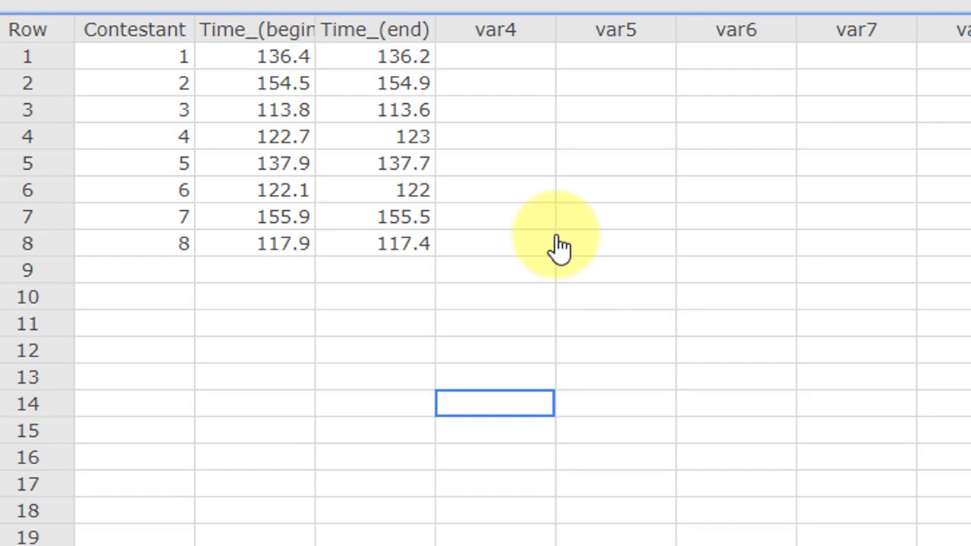
mouse_move(538, 243)
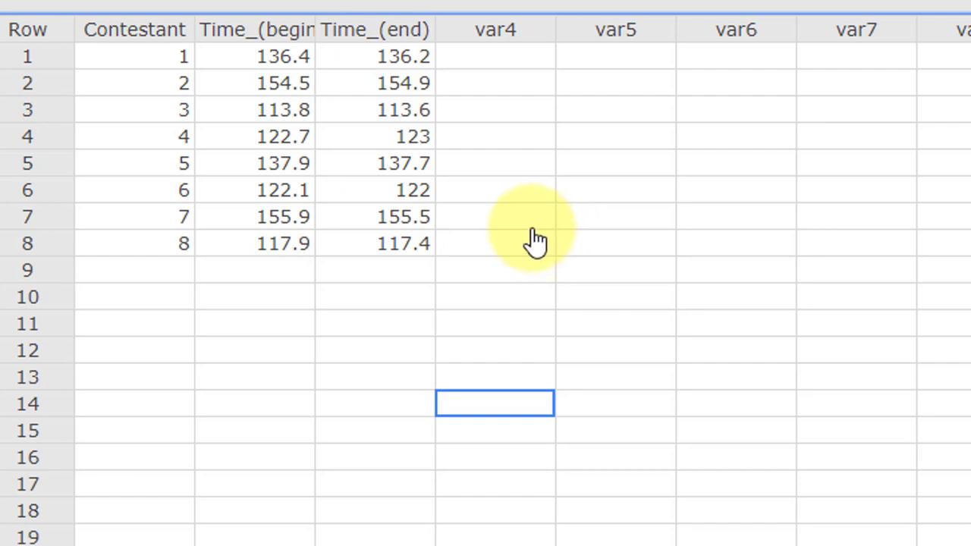
mouse_move(520, 224)
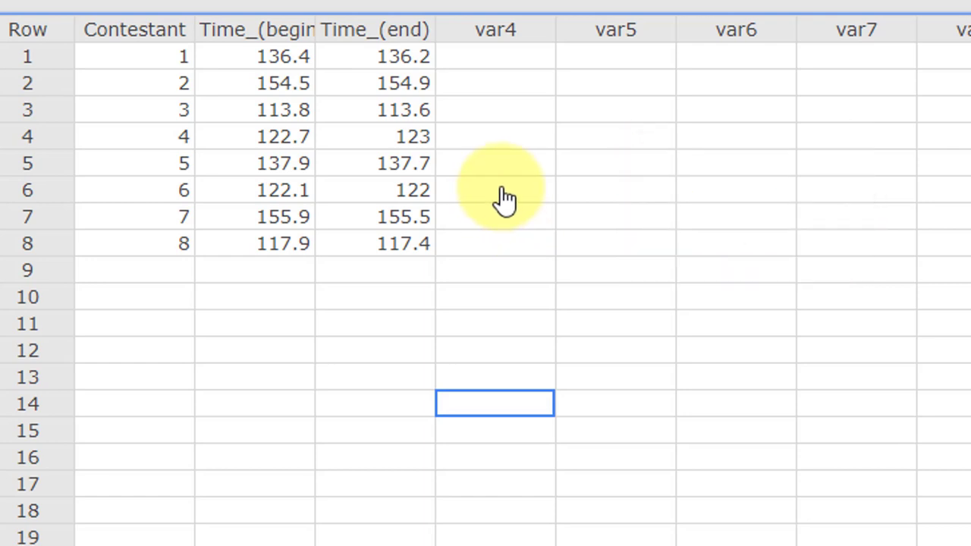
mouse_move(520, 129)
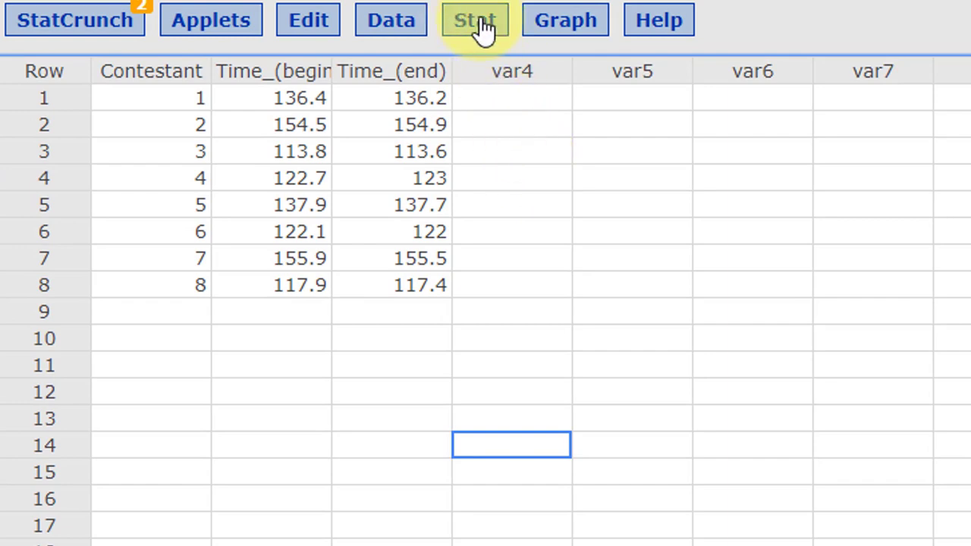
- Run a paired T test of Time_(beginning) vs Time_(end), saving the differences as a column
click(475, 19)
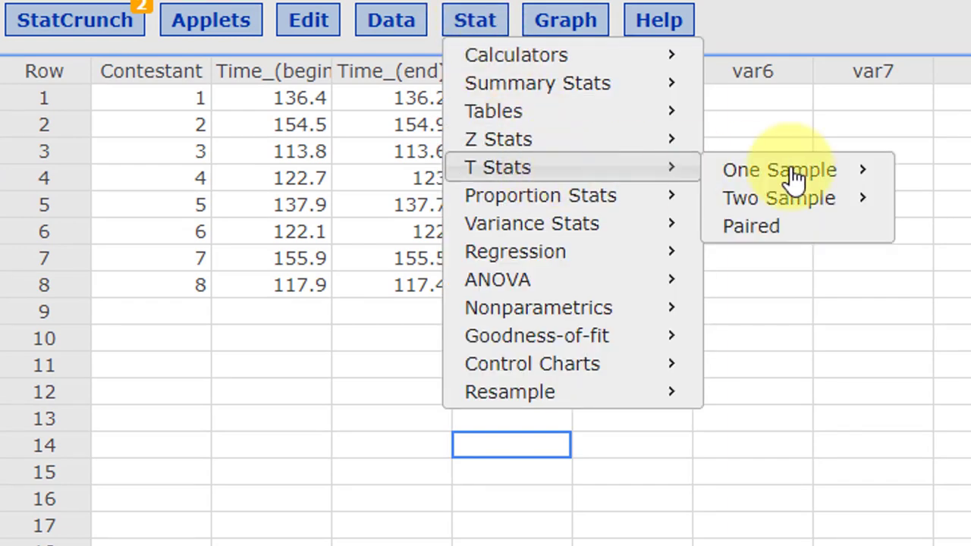
click(750, 225)
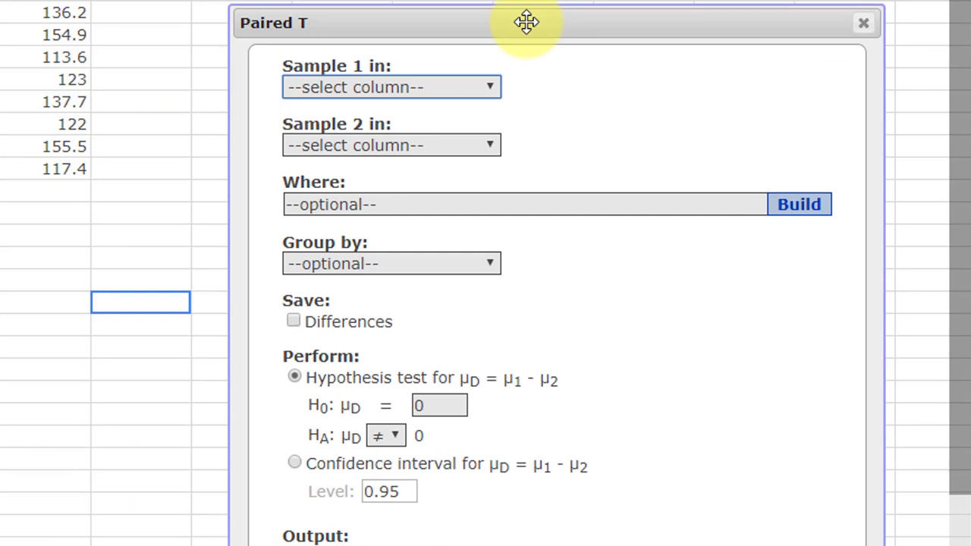
click(390, 86)
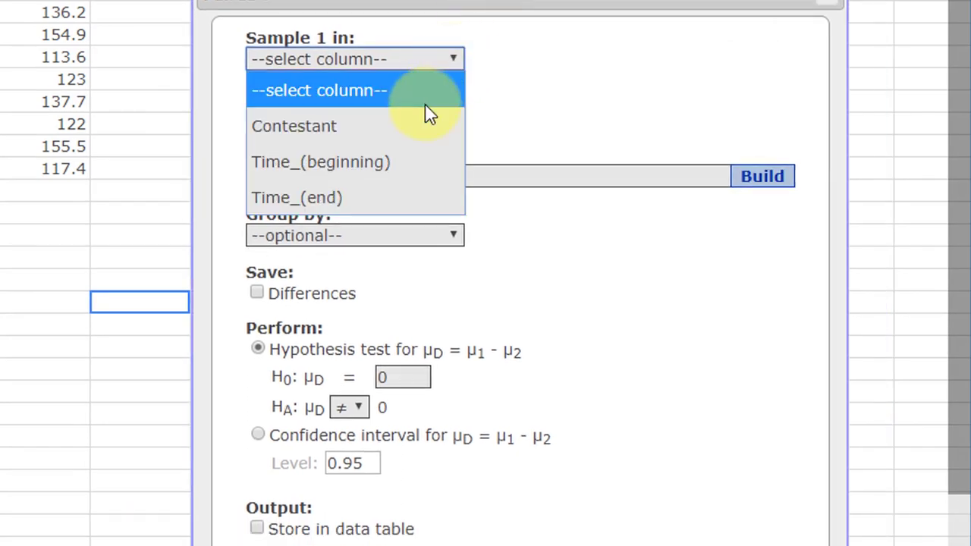
click(320, 162)
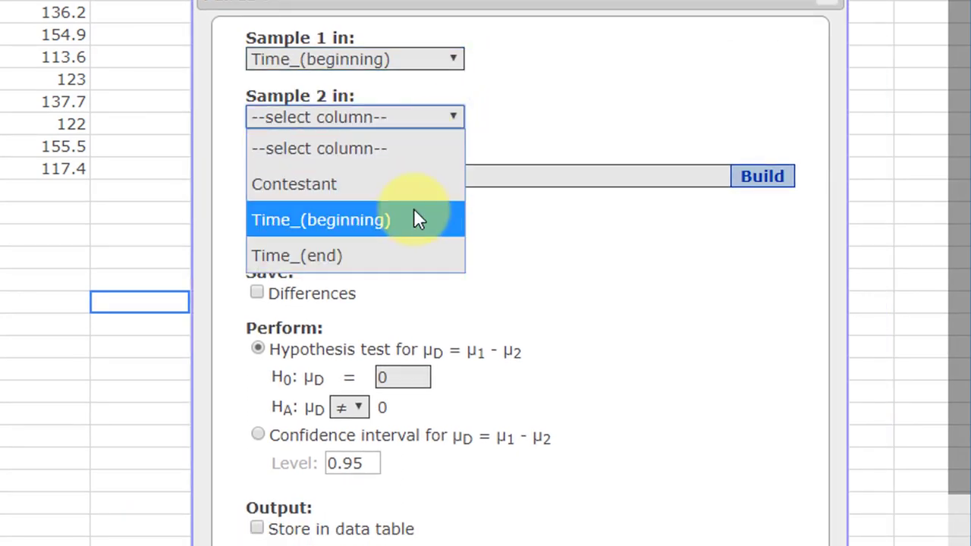
click(297, 255)
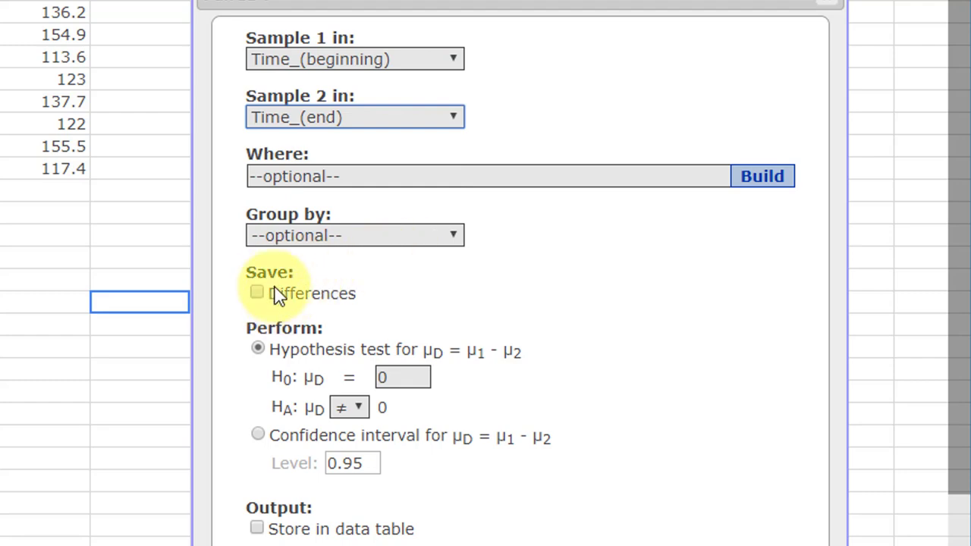
click(257, 293)
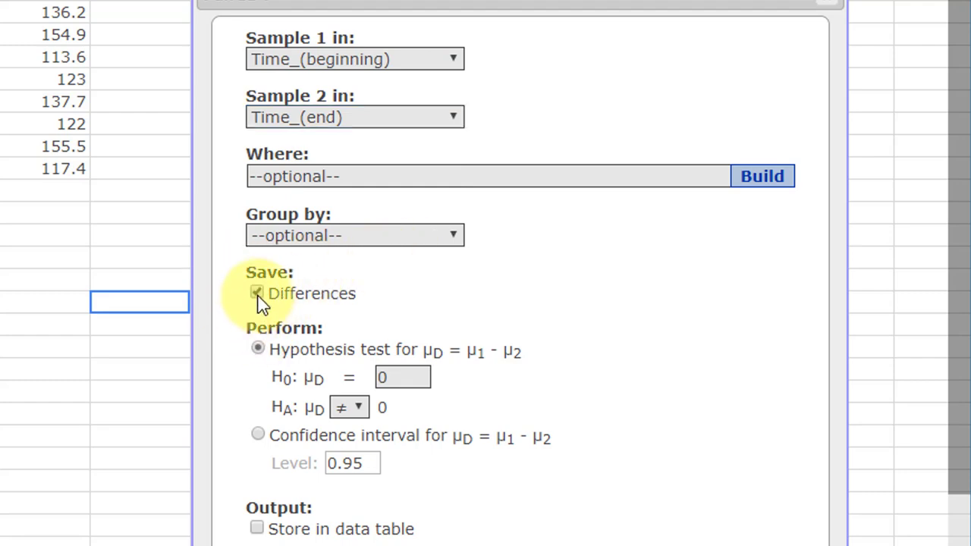
click(257, 292)
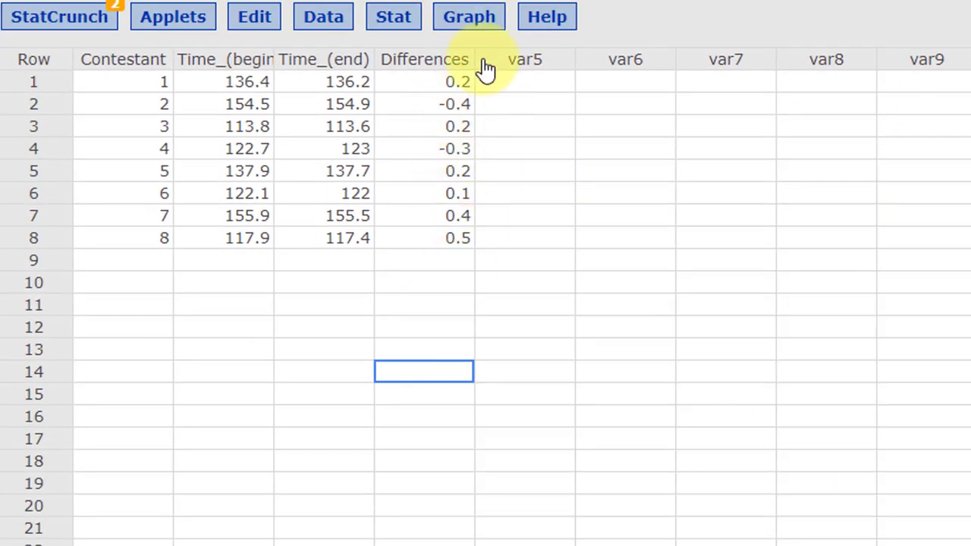
mouse_move(421, 80)
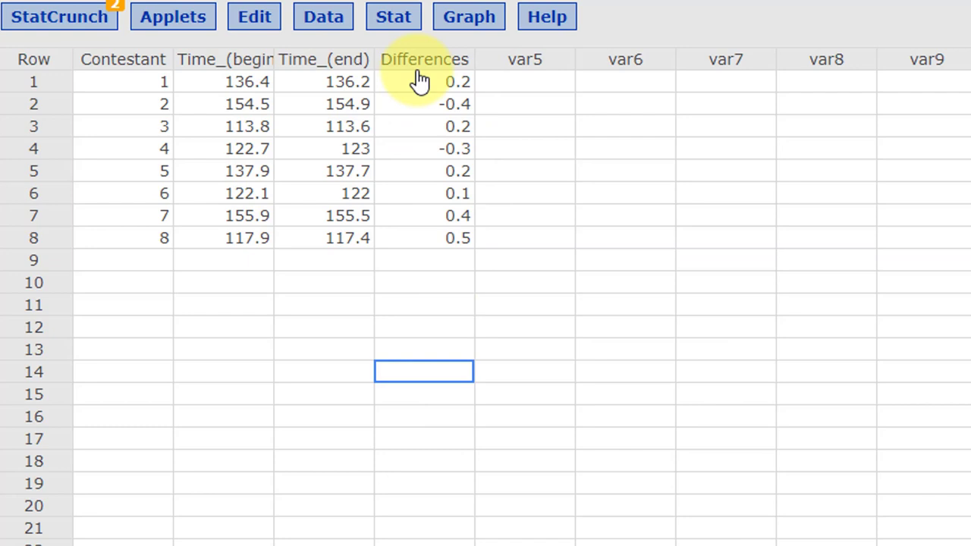
- Return to the Stat menu after reviewing the new Differences column
click(394, 16)
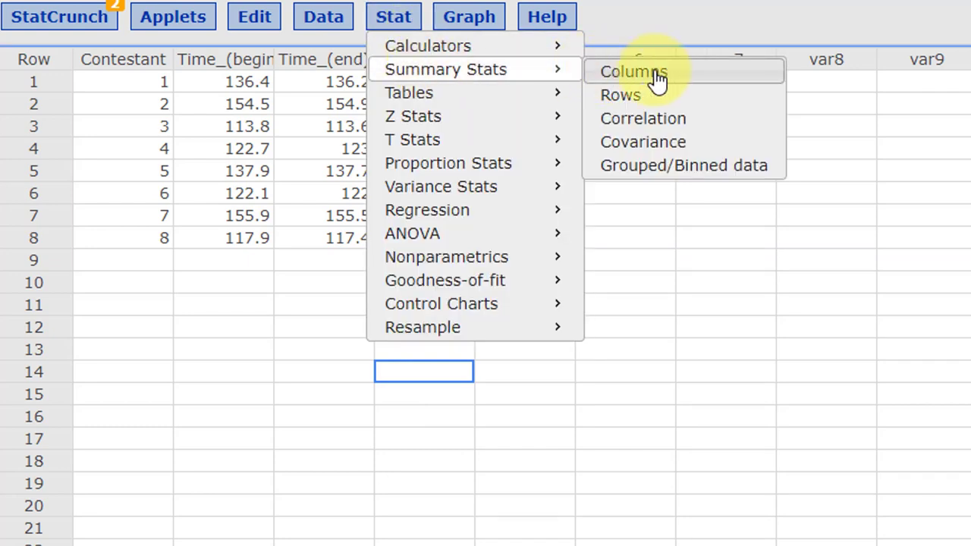
- Set up column summary statistics for Differences with Mean and Std. dev. selected
click(633, 72)
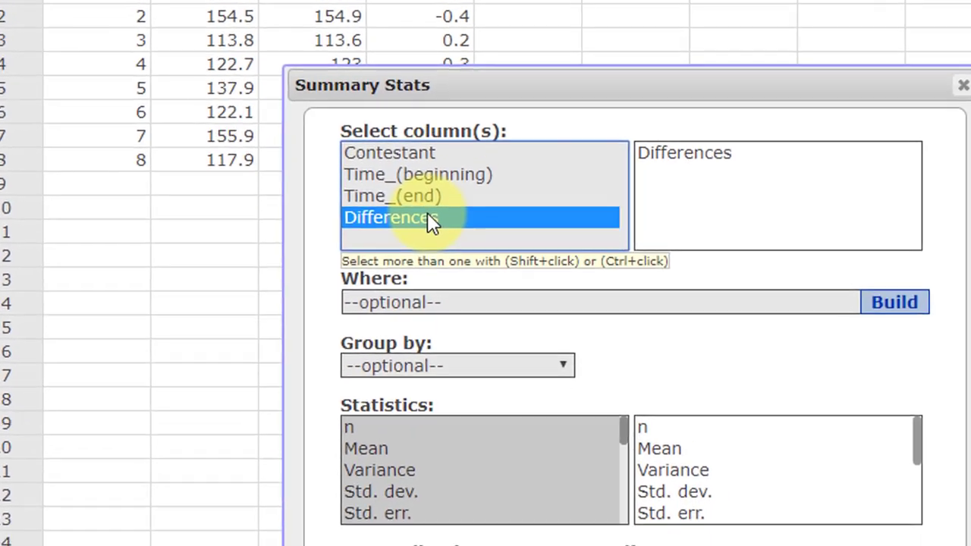
click(357, 389)
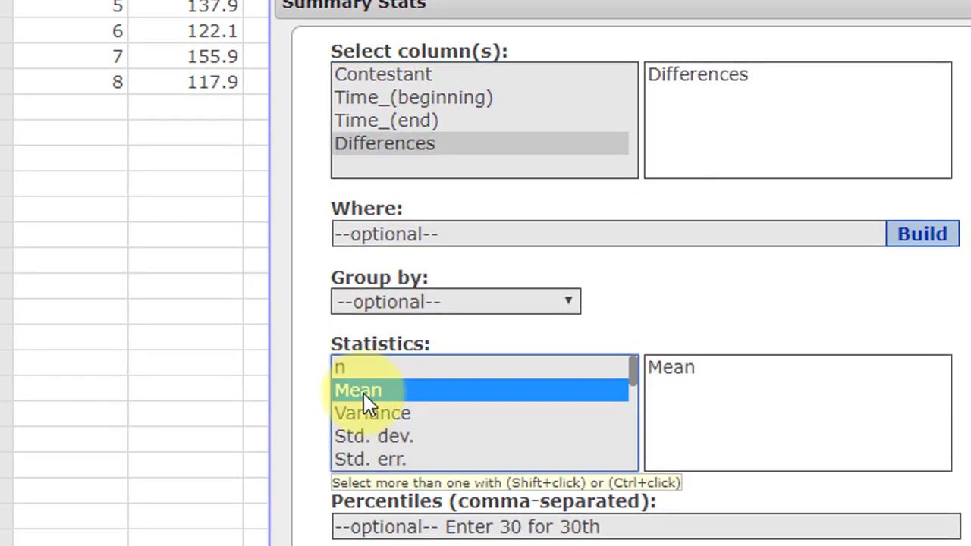
click(373, 436)
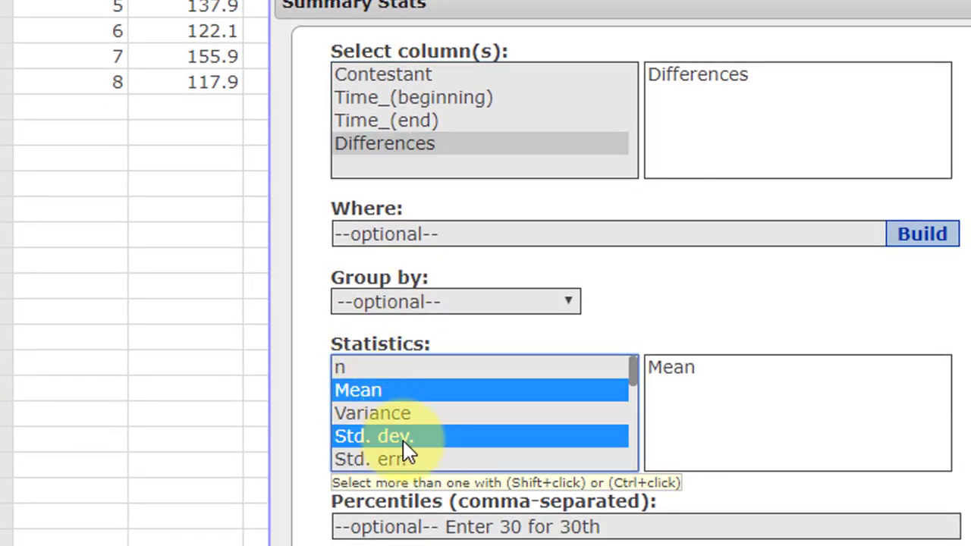